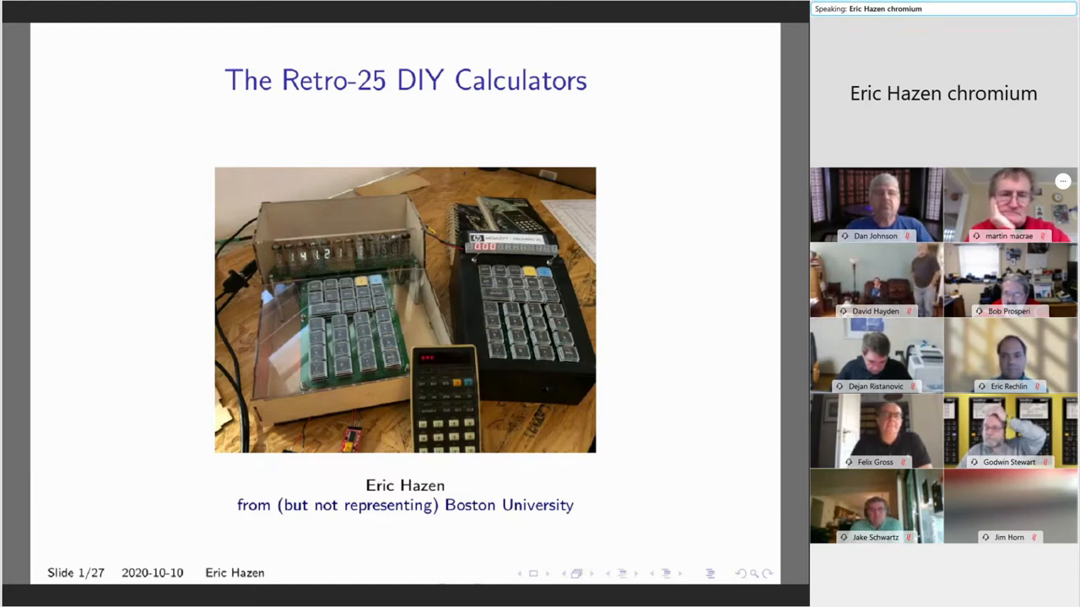
mouse_move(460, 312)
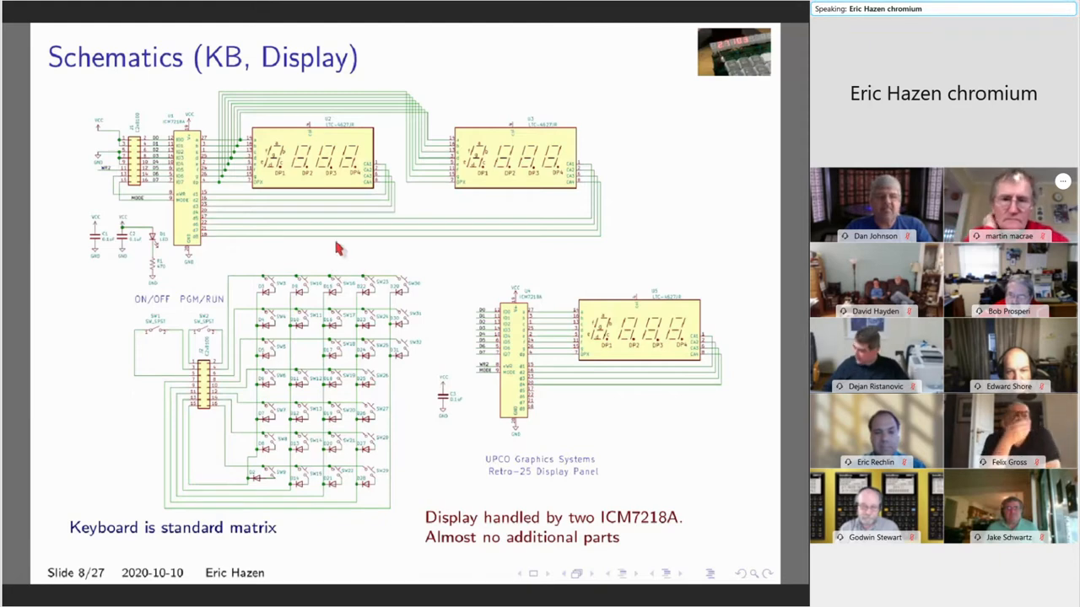
mouse_move(239, 209)
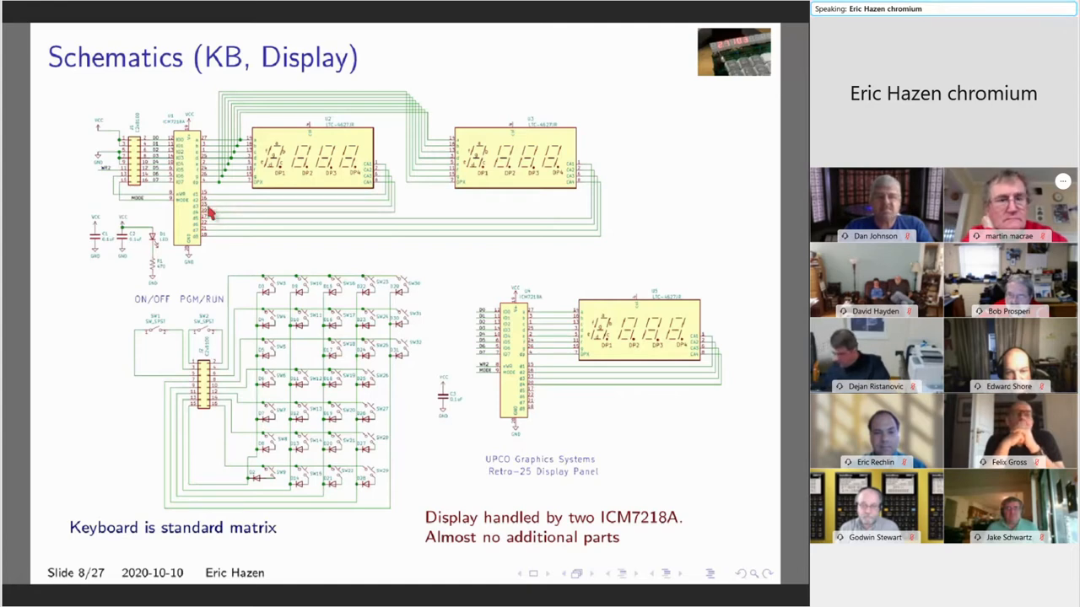
mouse_move(419, 202)
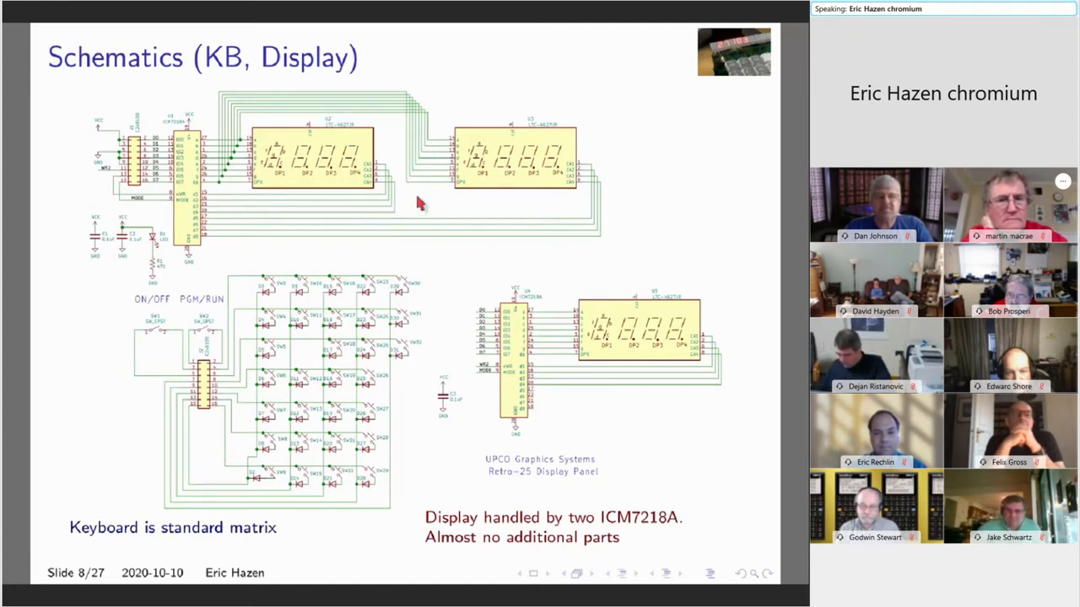
mouse_move(501, 186)
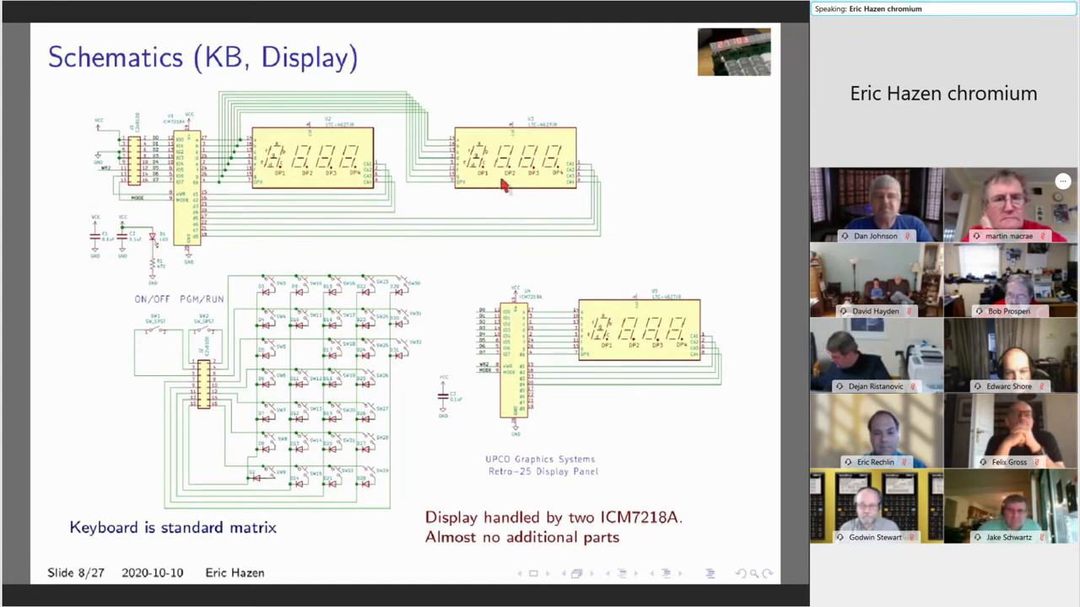
mouse_move(515, 215)
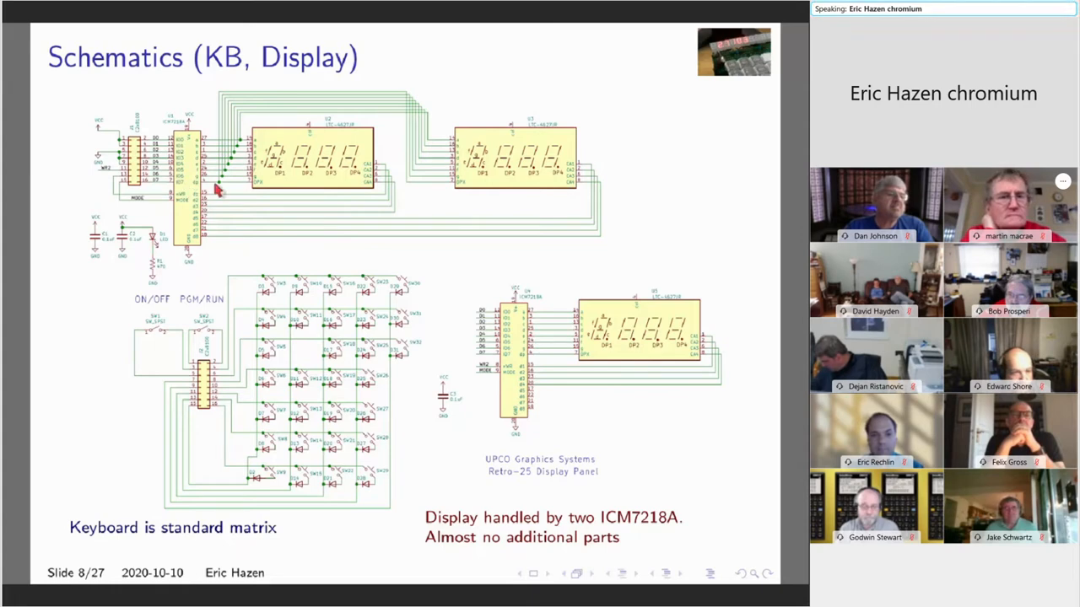
mouse_move(319, 170)
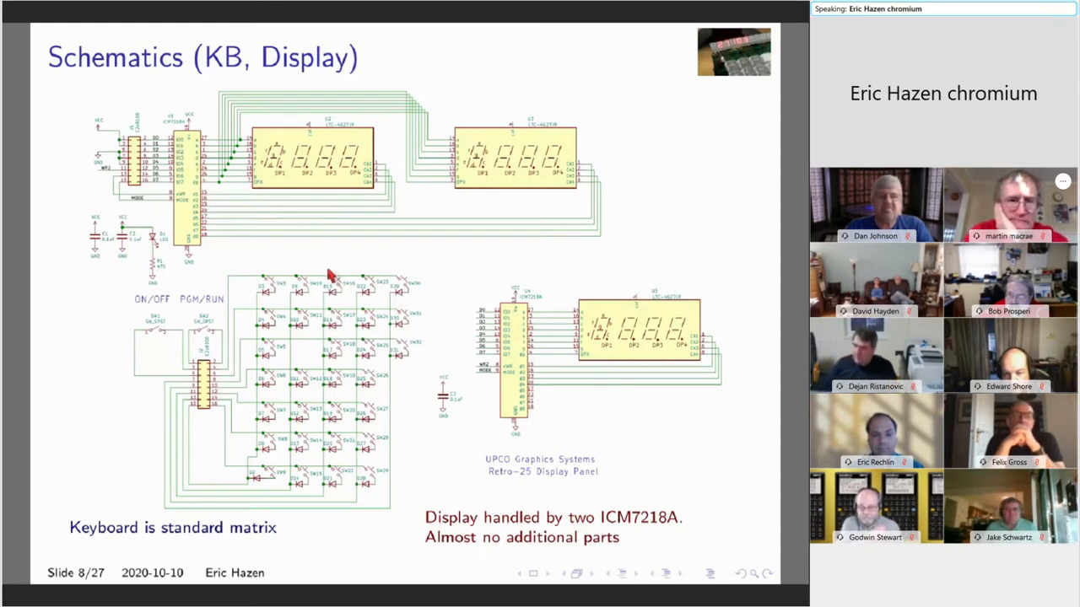
mouse_move(215, 384)
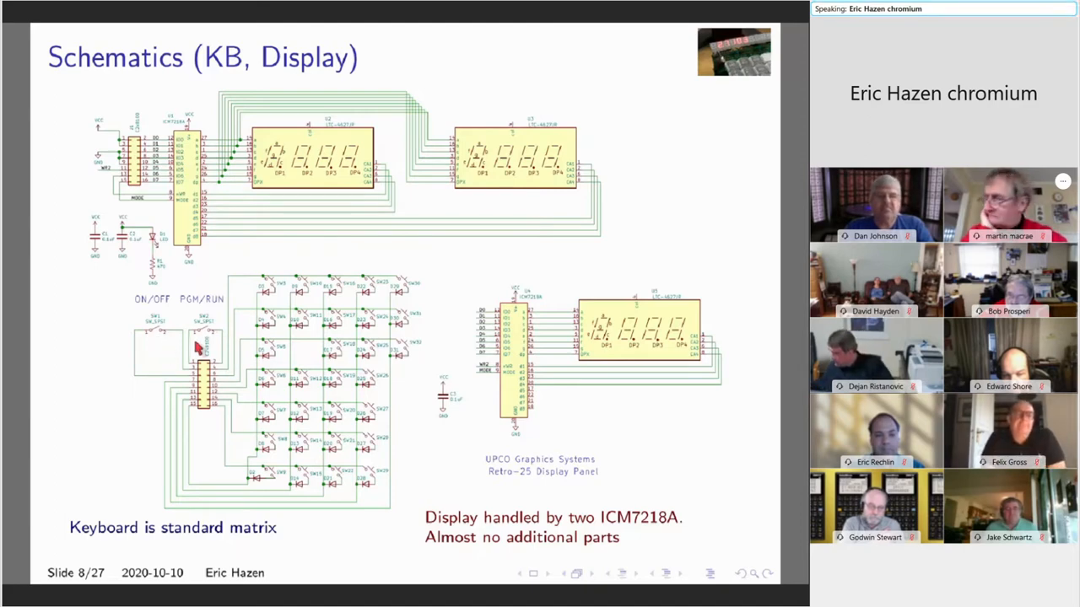
mouse_move(447, 306)
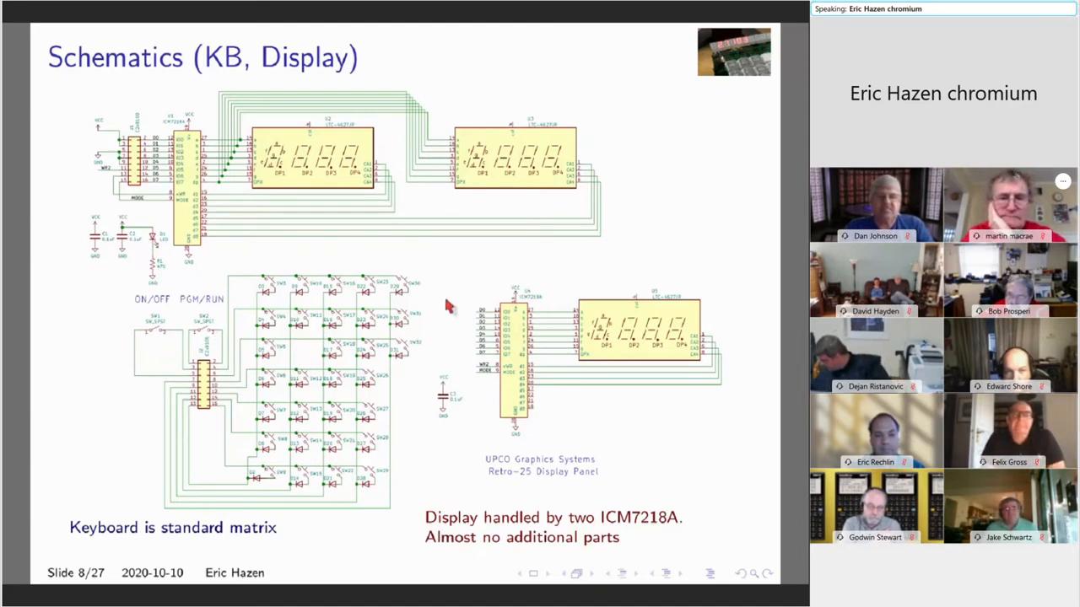
Step: Advance the shared PDF to slide 12, 'Bringing it Up! (hardware)'
left_click(635, 573)
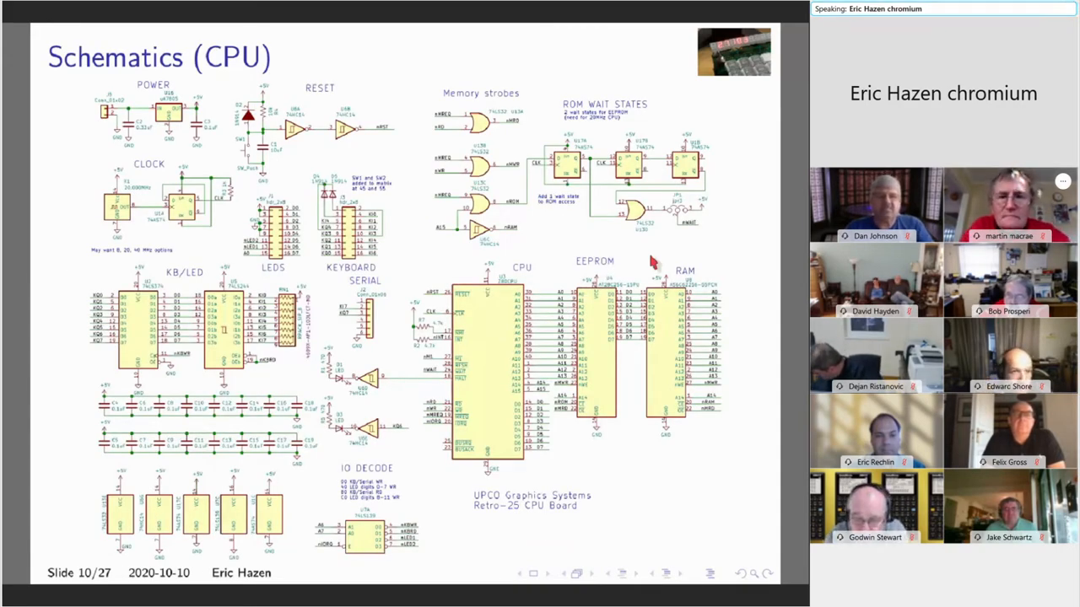
mouse_move(578, 316)
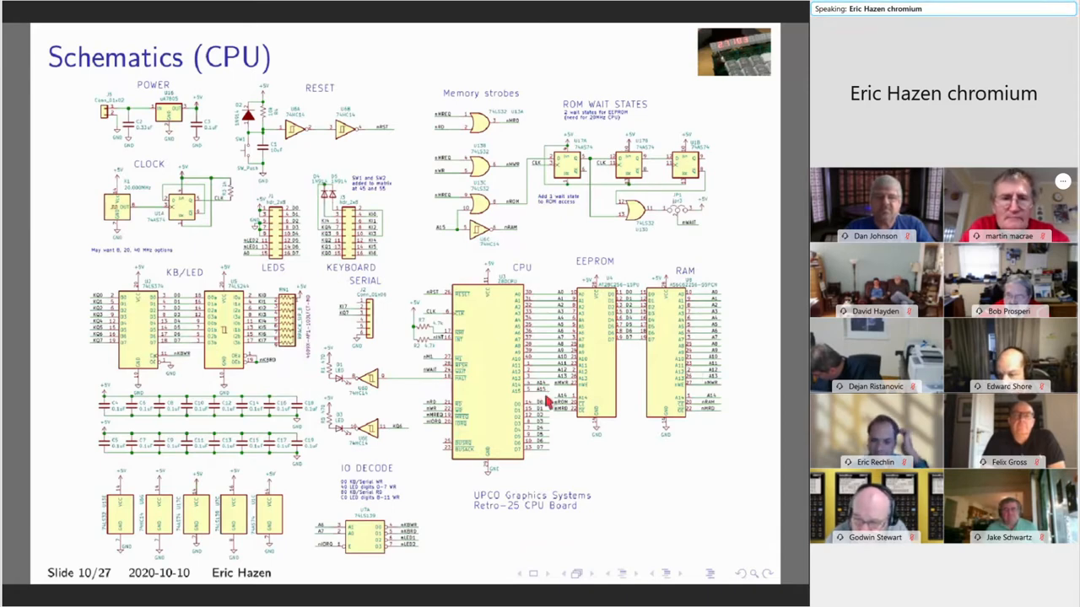
mouse_move(240, 207)
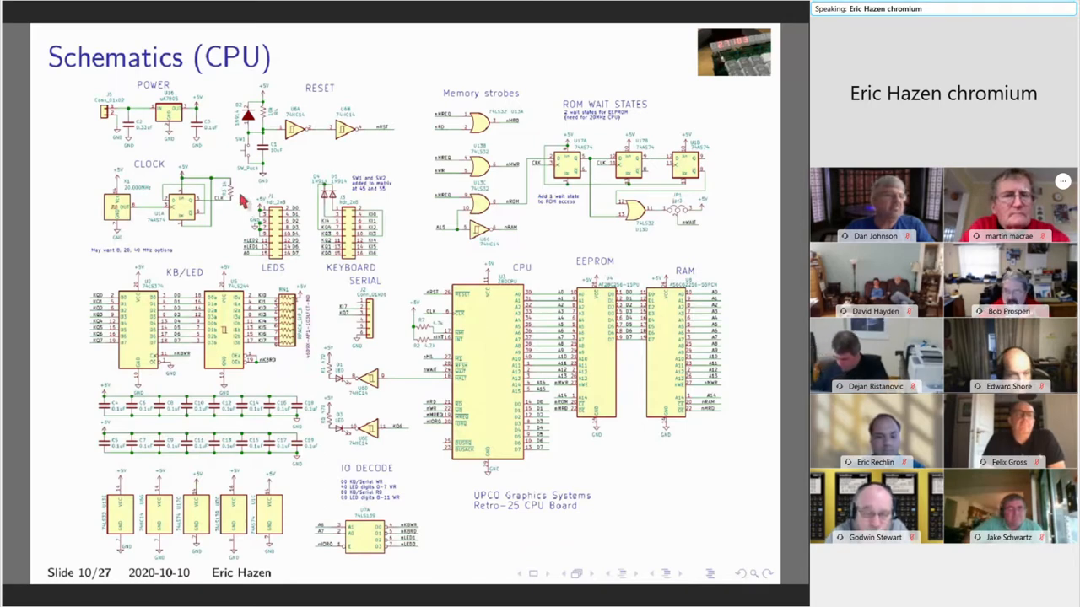
mouse_move(152, 251)
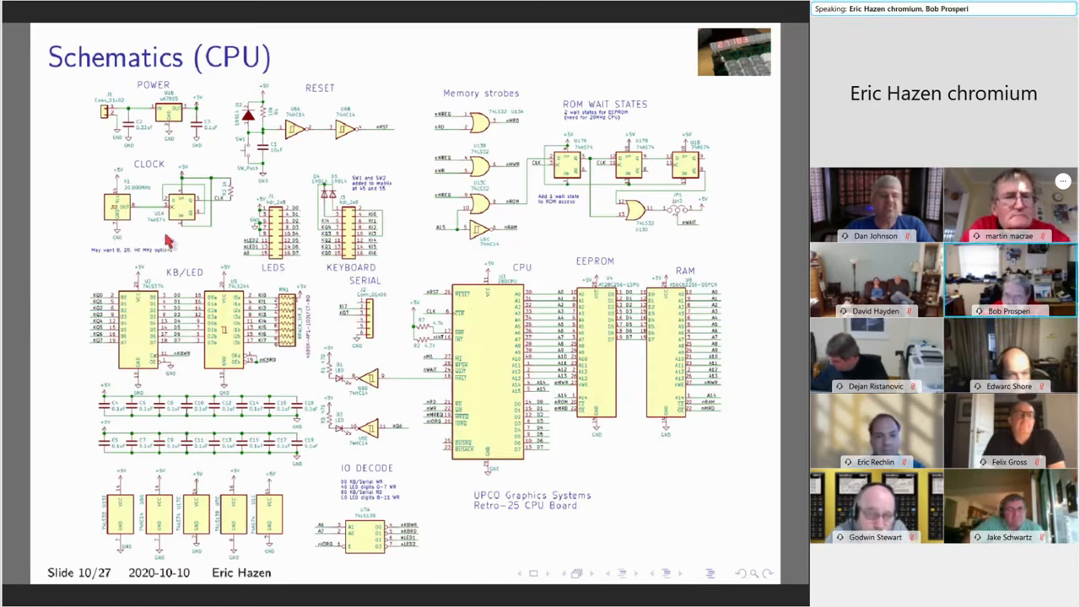
mouse_move(143, 207)
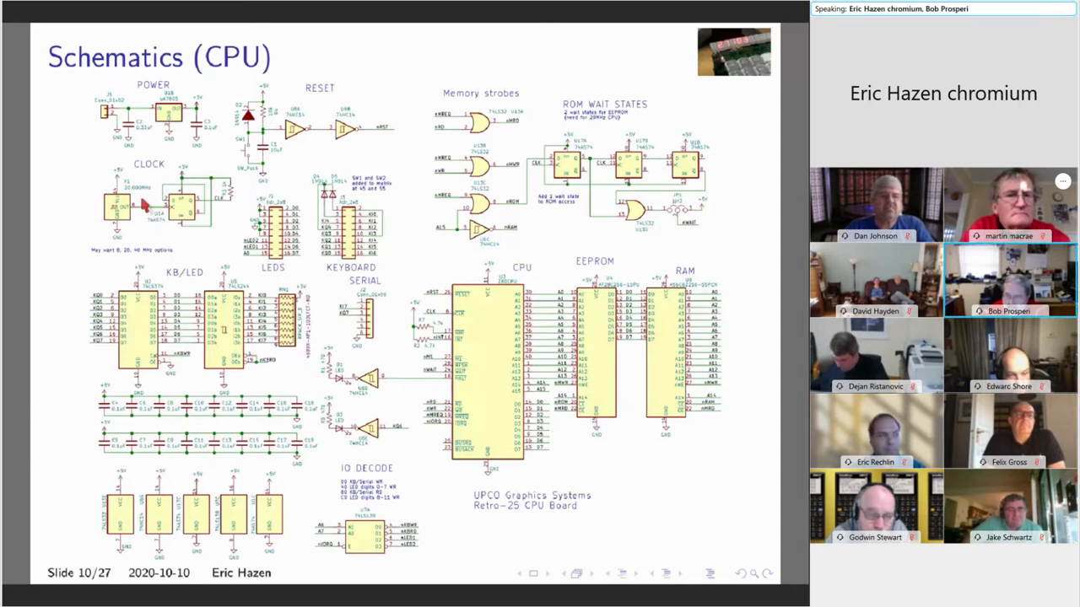
mouse_move(190, 232)
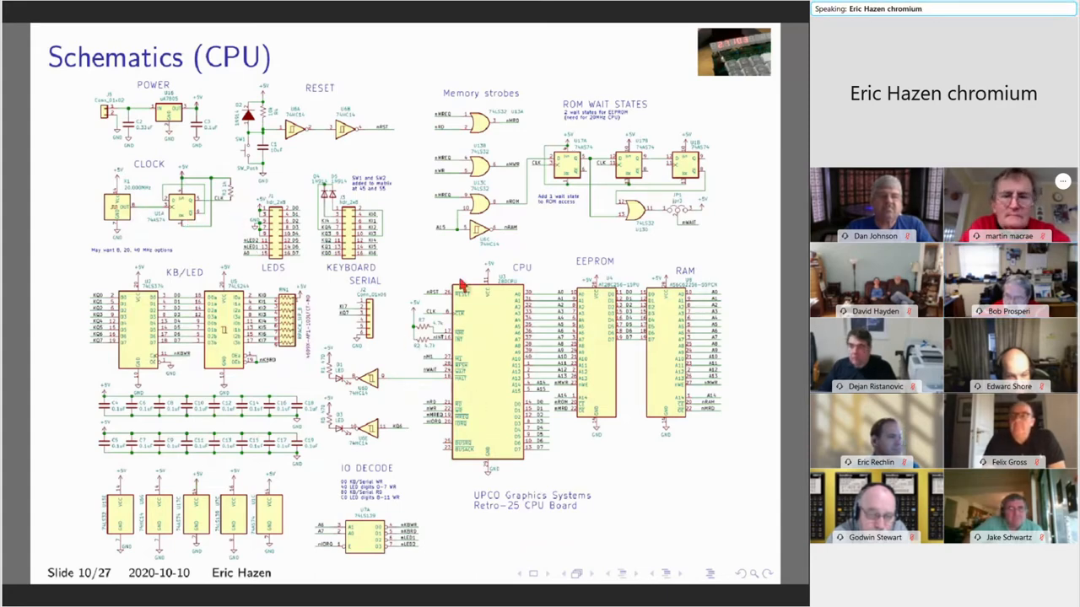
mouse_move(548, 396)
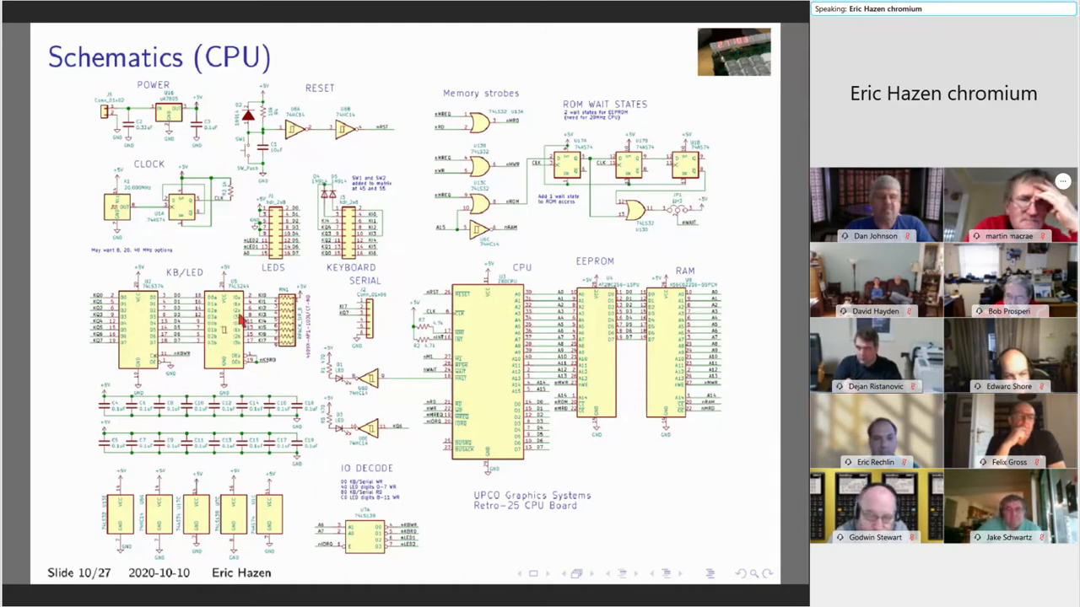
mouse_move(396, 456)
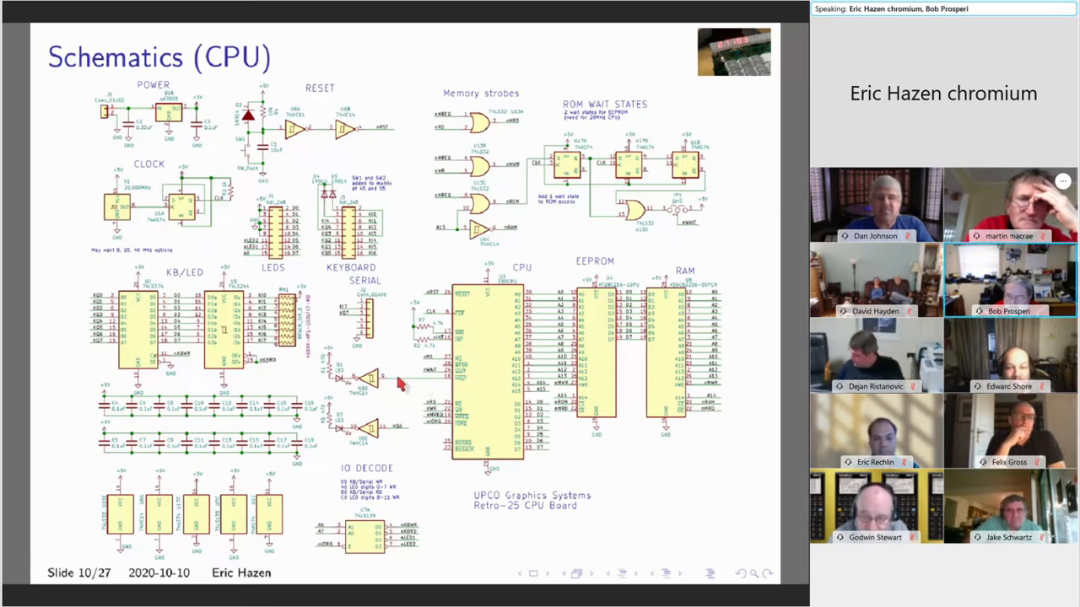
mouse_move(434, 386)
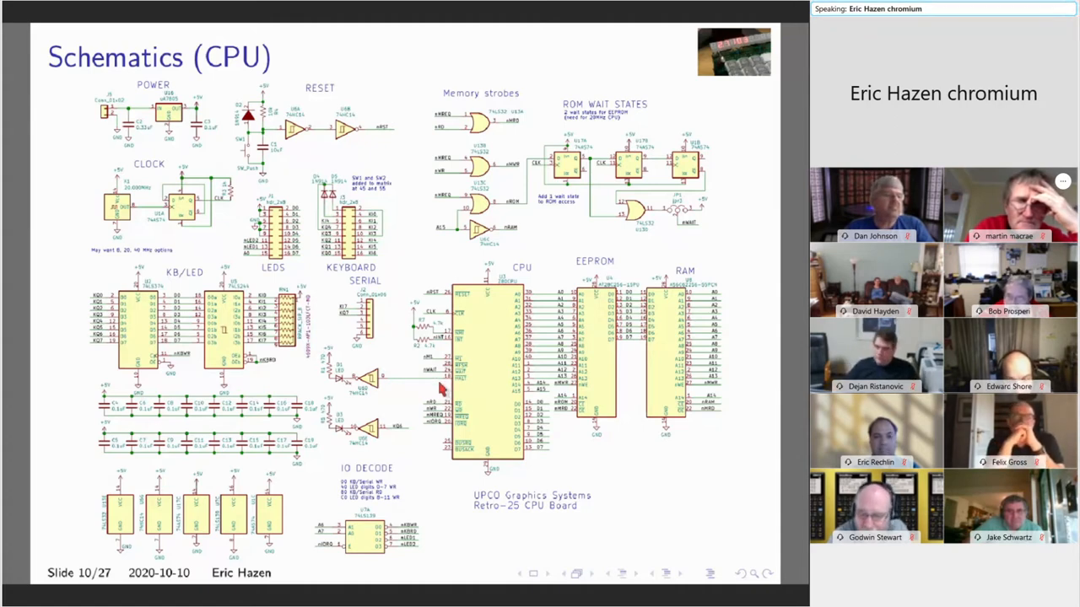
mouse_move(477, 396)
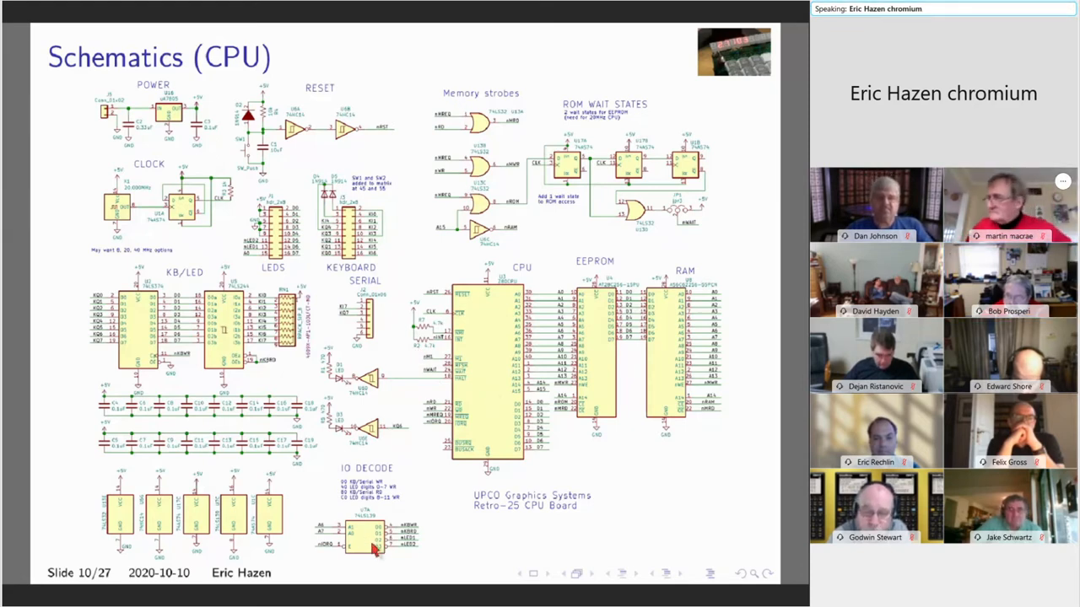
mouse_move(426, 282)
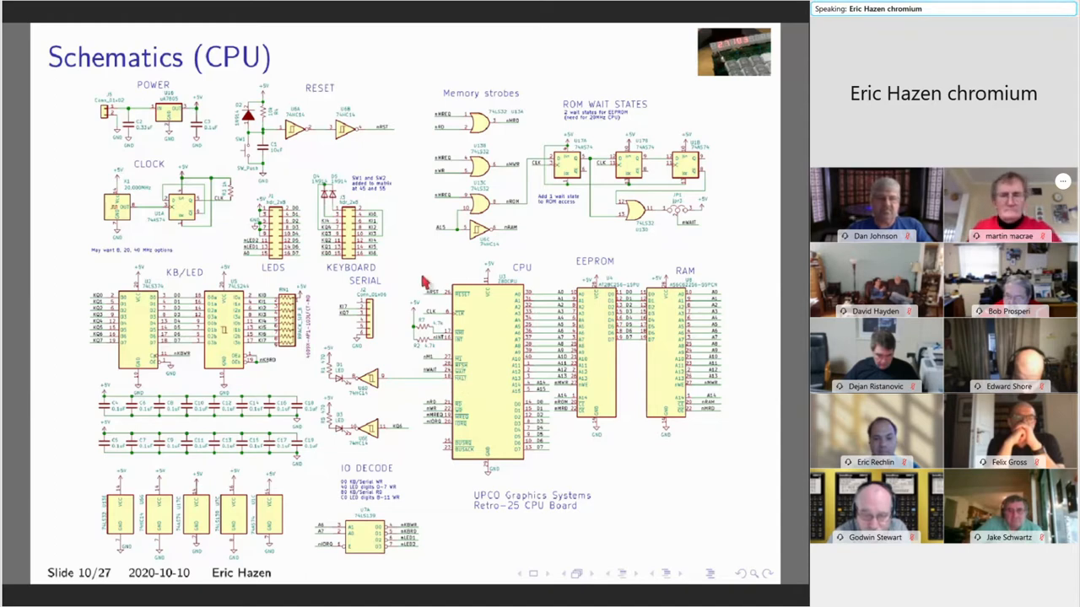
mouse_move(388, 283)
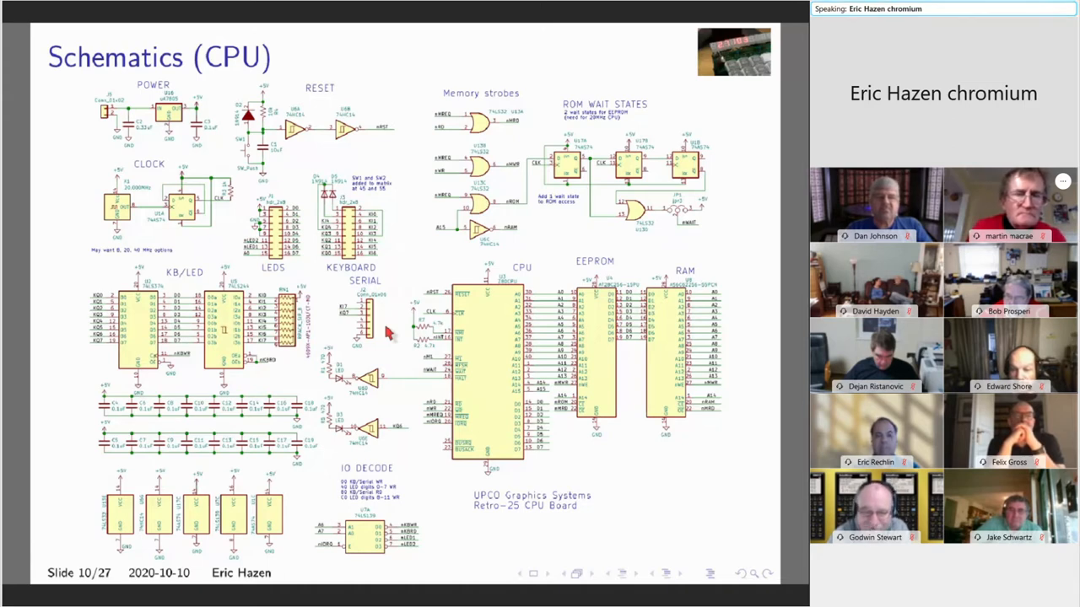
mouse_move(390, 327)
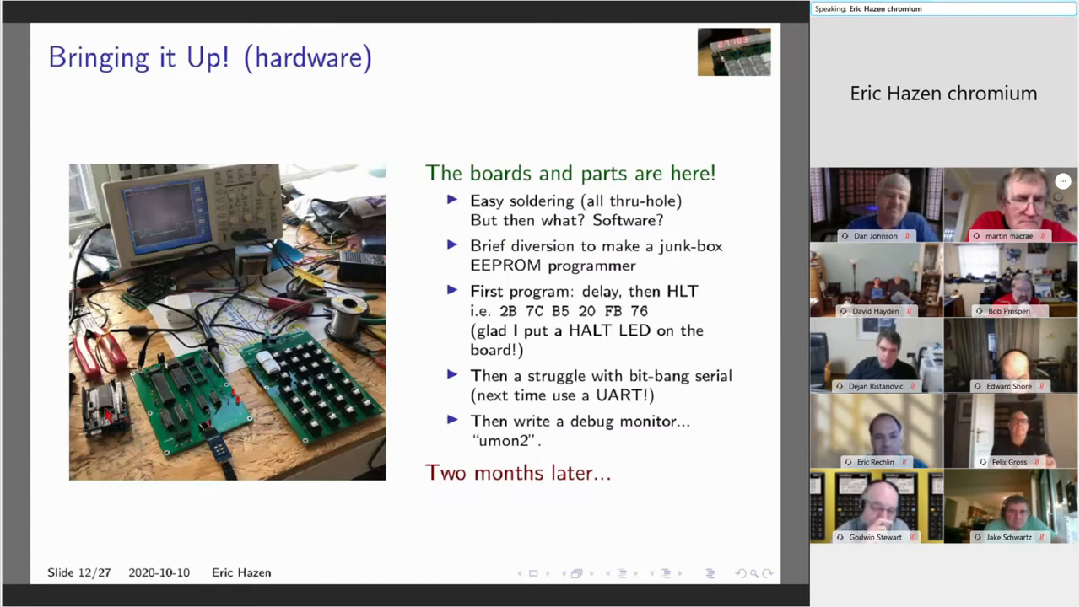
mouse_move(359, 312)
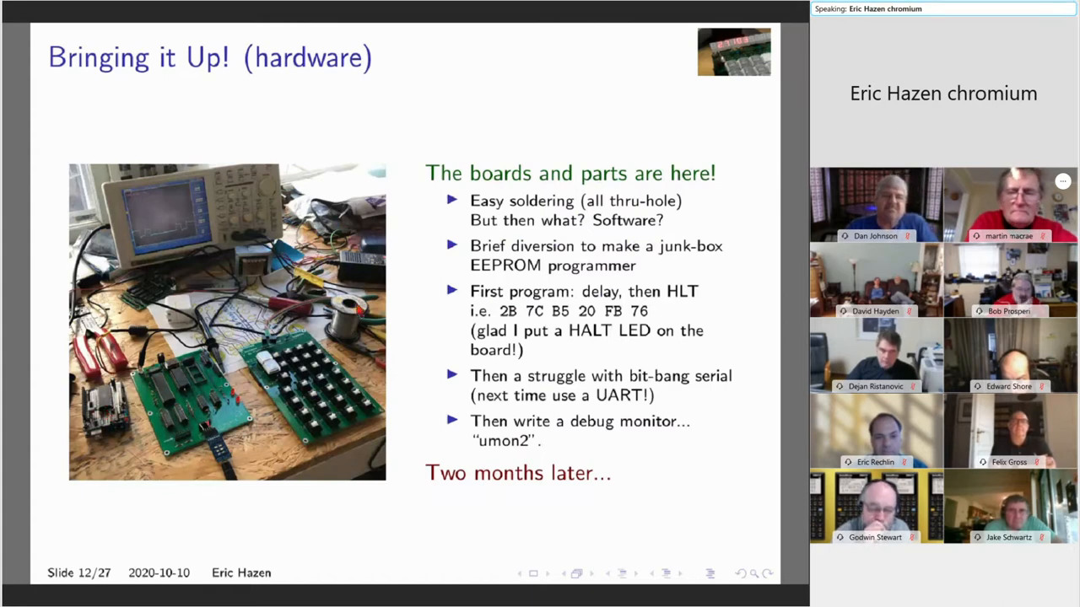
mouse_move(544, 338)
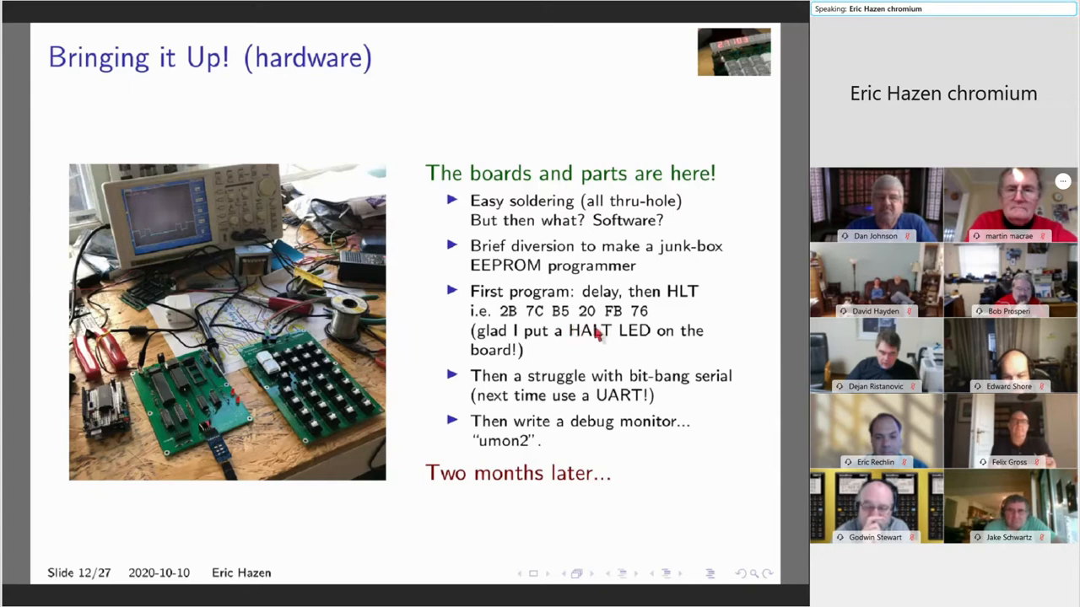
mouse_move(616, 355)
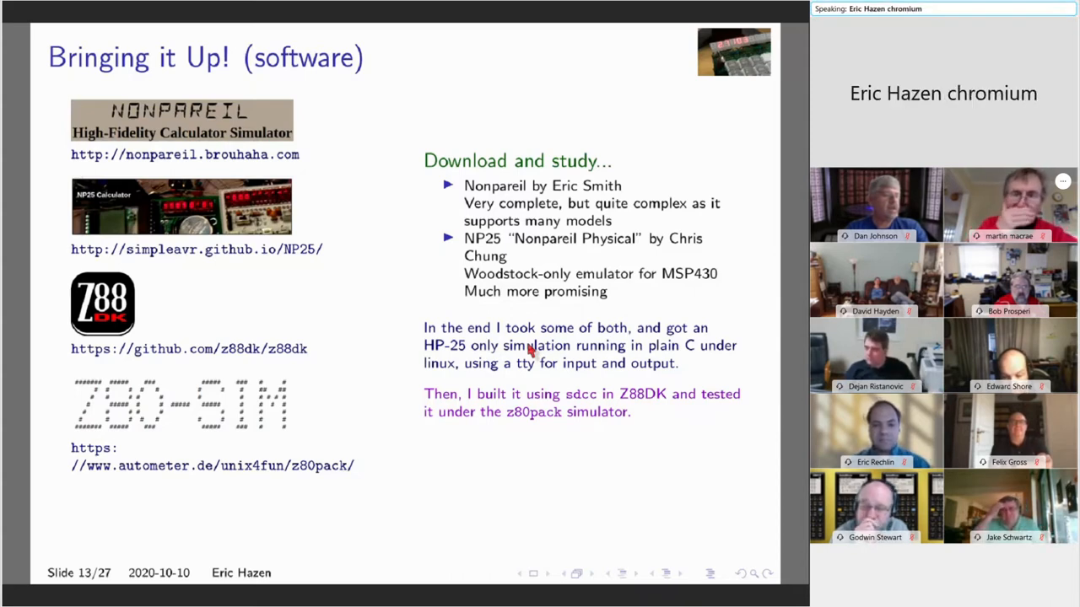
mouse_move(192, 235)
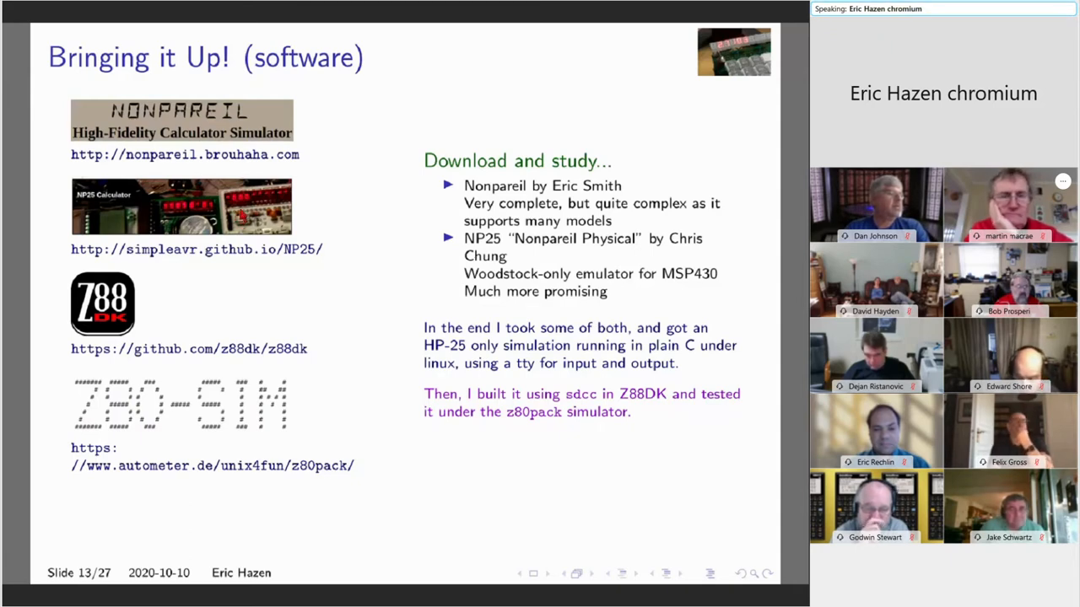
mouse_move(362, 368)
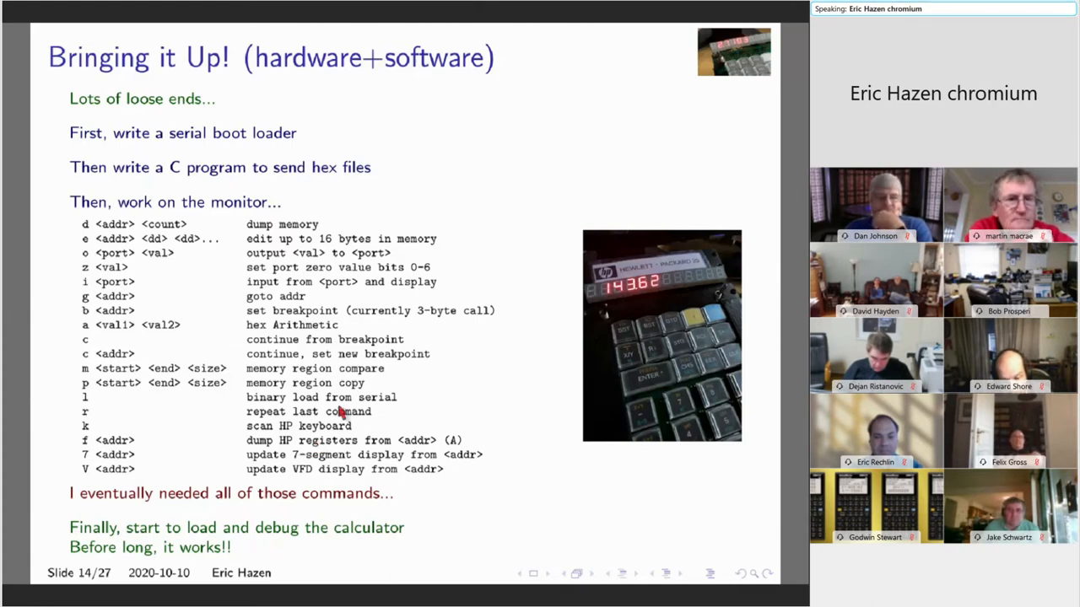
mouse_move(390, 463)
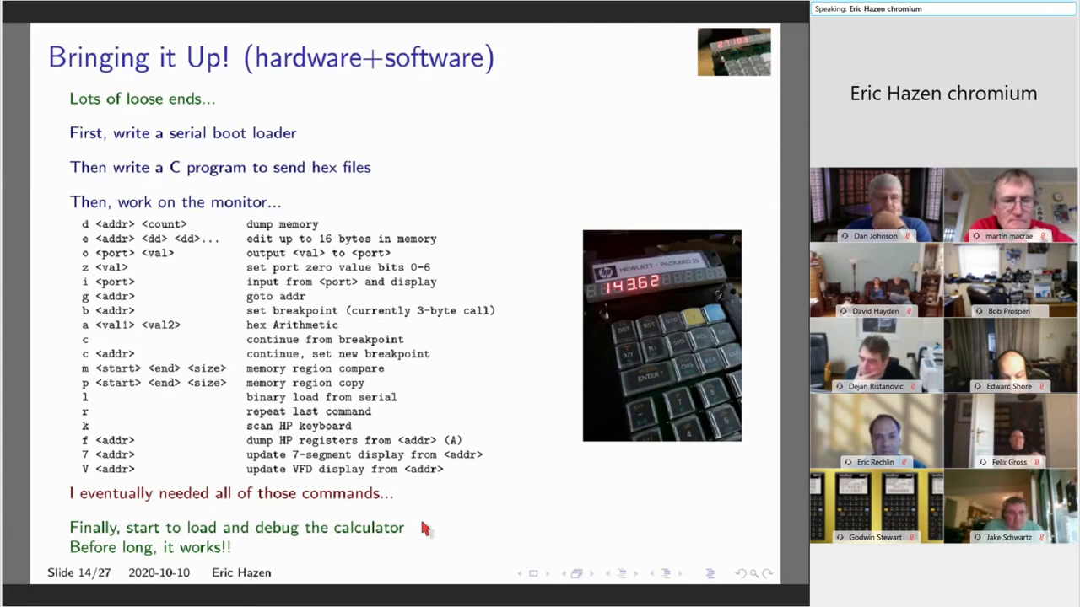
mouse_move(413, 438)
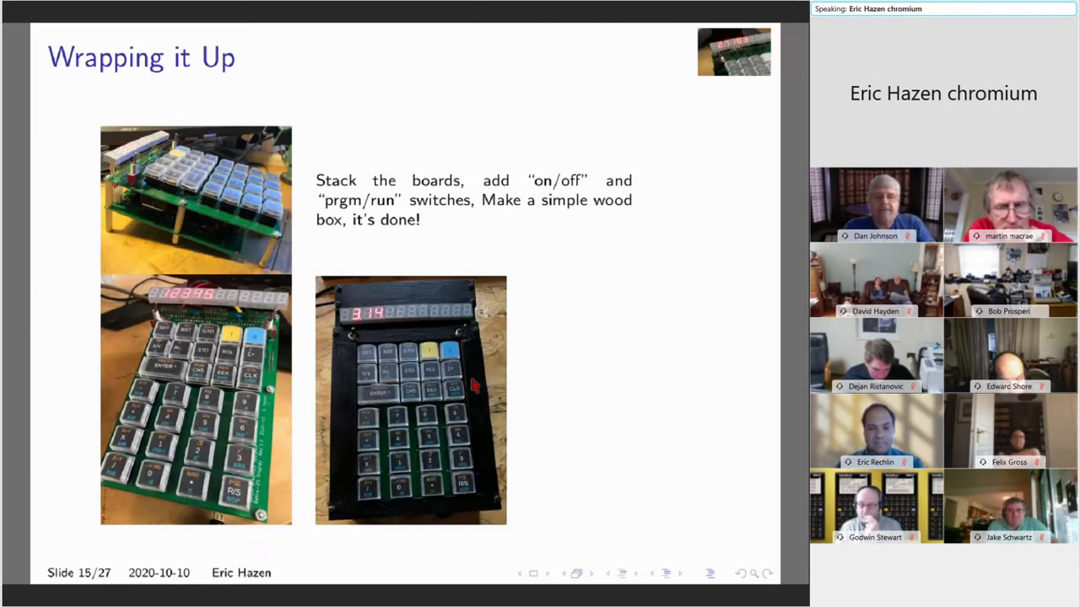
mouse_move(553, 290)
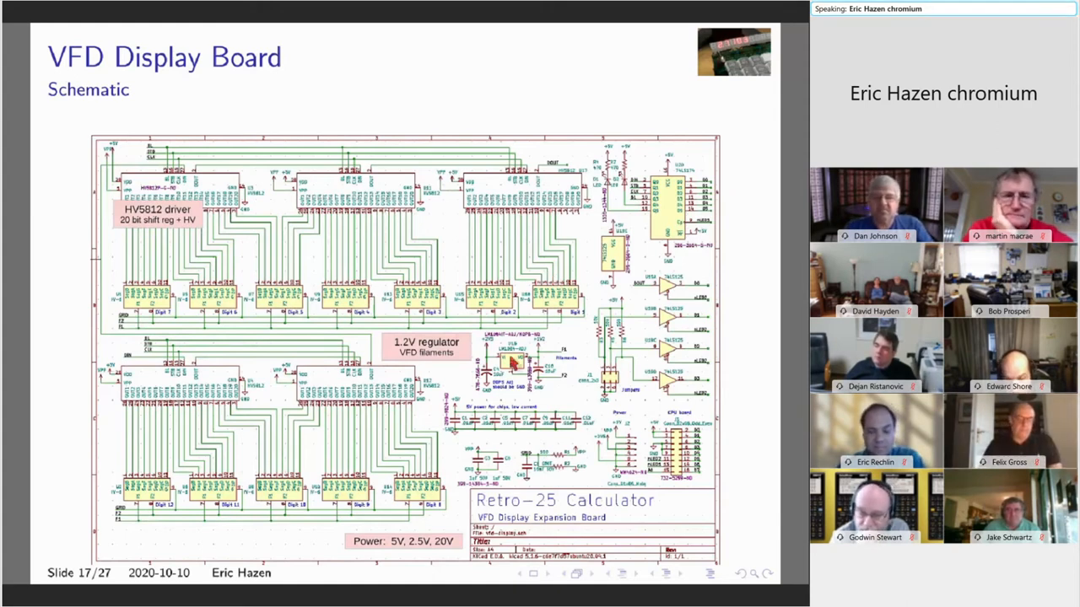
mouse_move(277, 231)
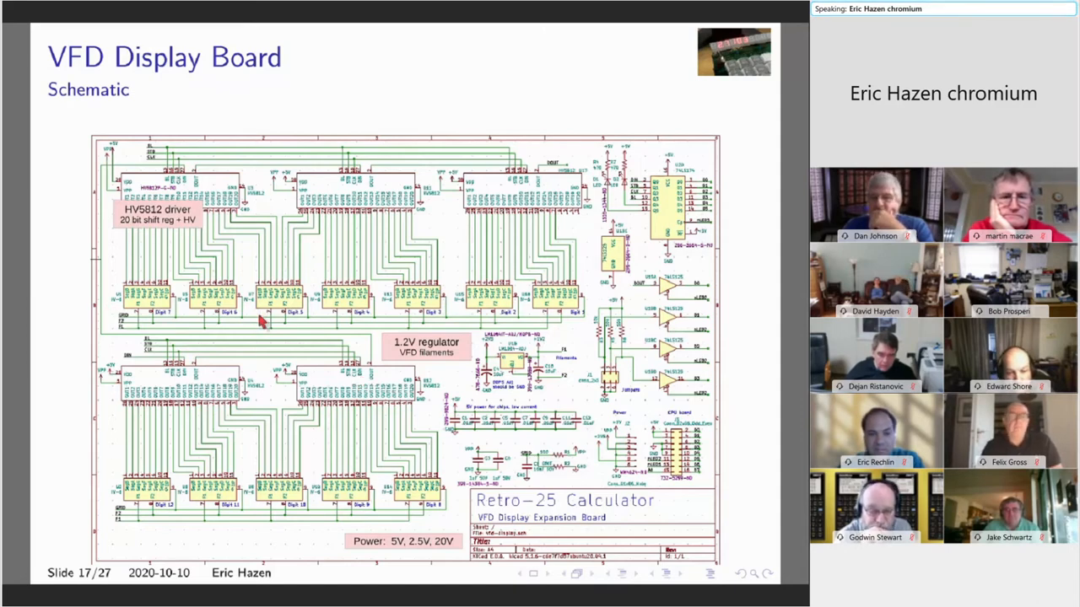
mouse_move(337, 316)
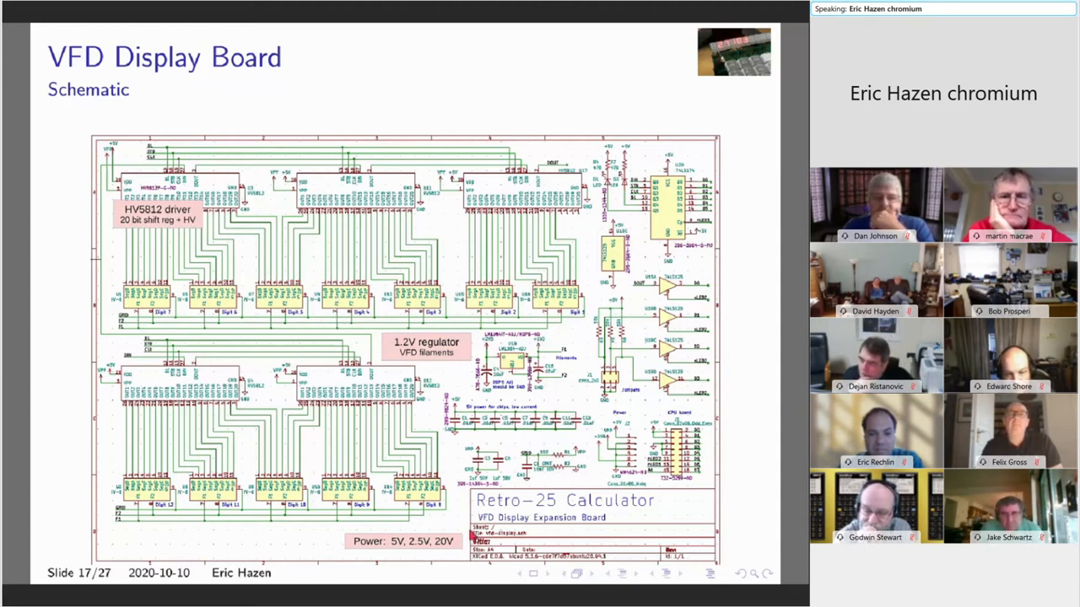
mouse_move(422, 561)
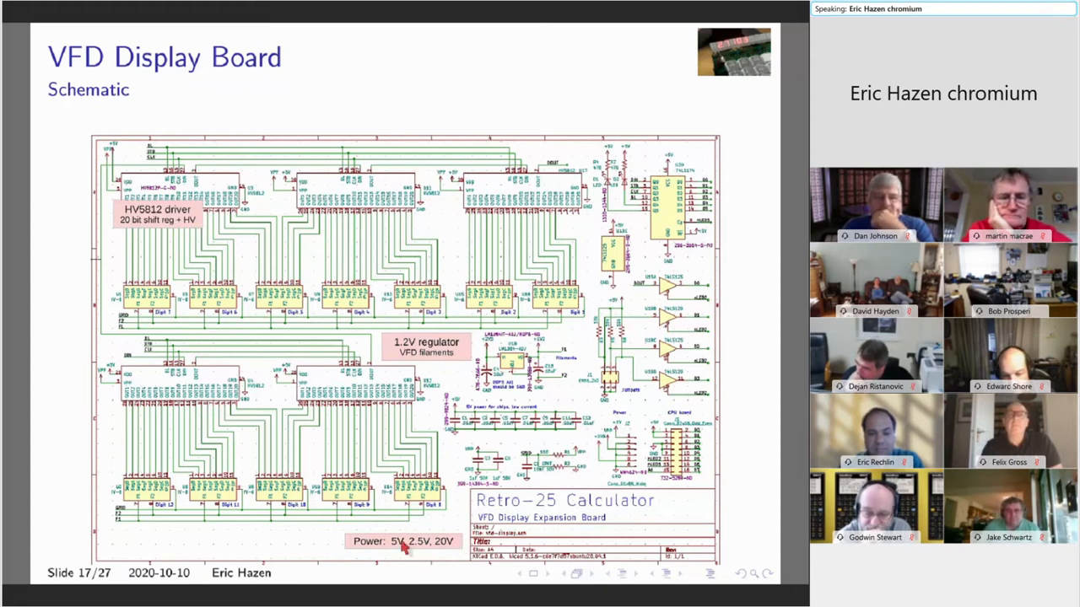
mouse_move(451, 378)
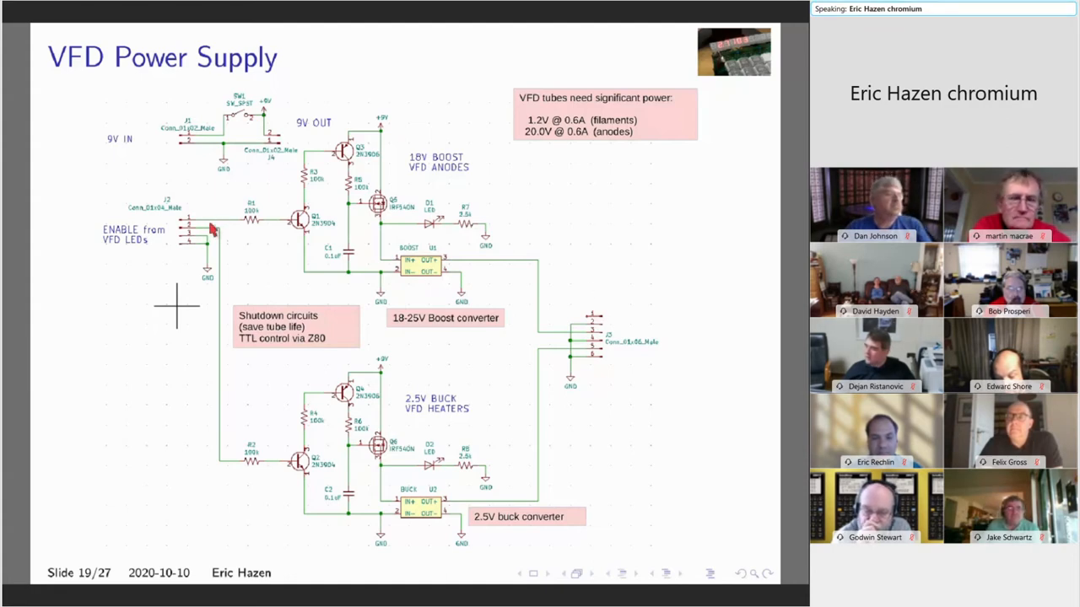
mouse_move(692, 208)
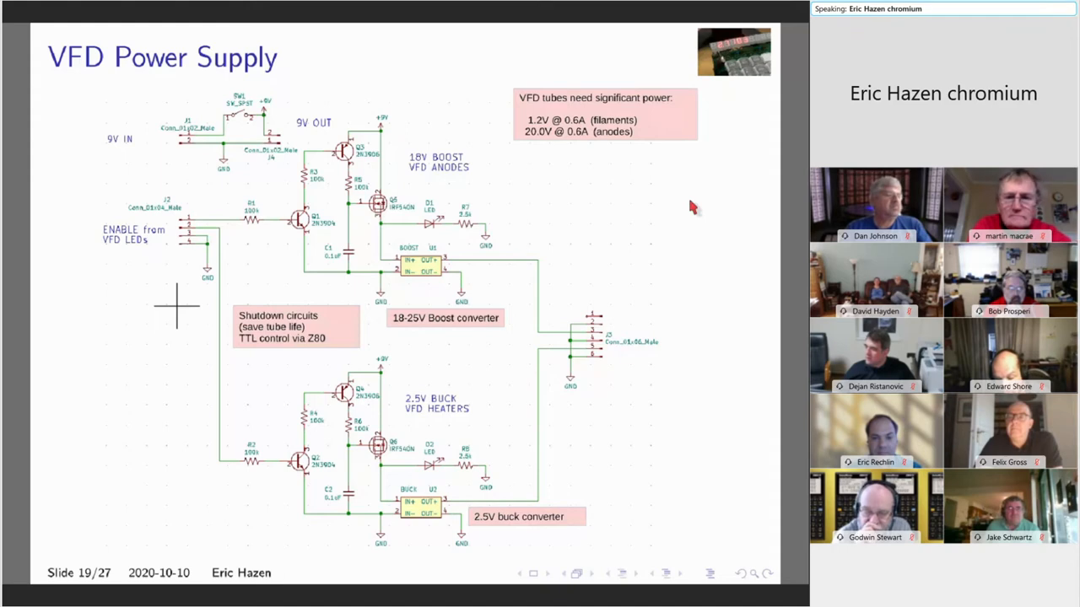
Step: Advance the shared PDF past slide 19, 'VFD Power Supply', toward 'Putting it All Together'
left_click(636, 573)
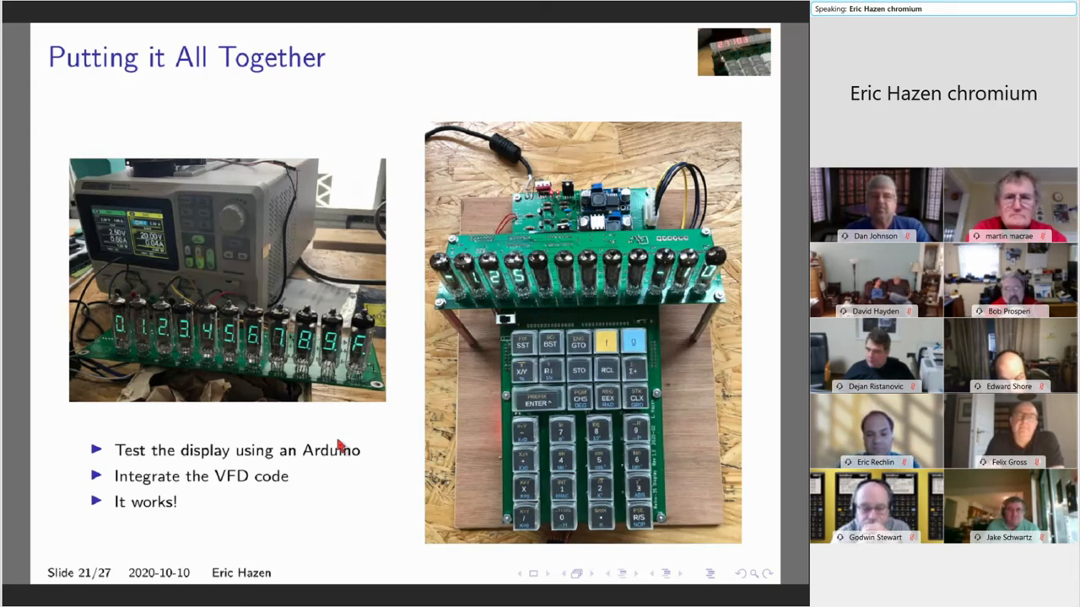
mouse_move(464, 394)
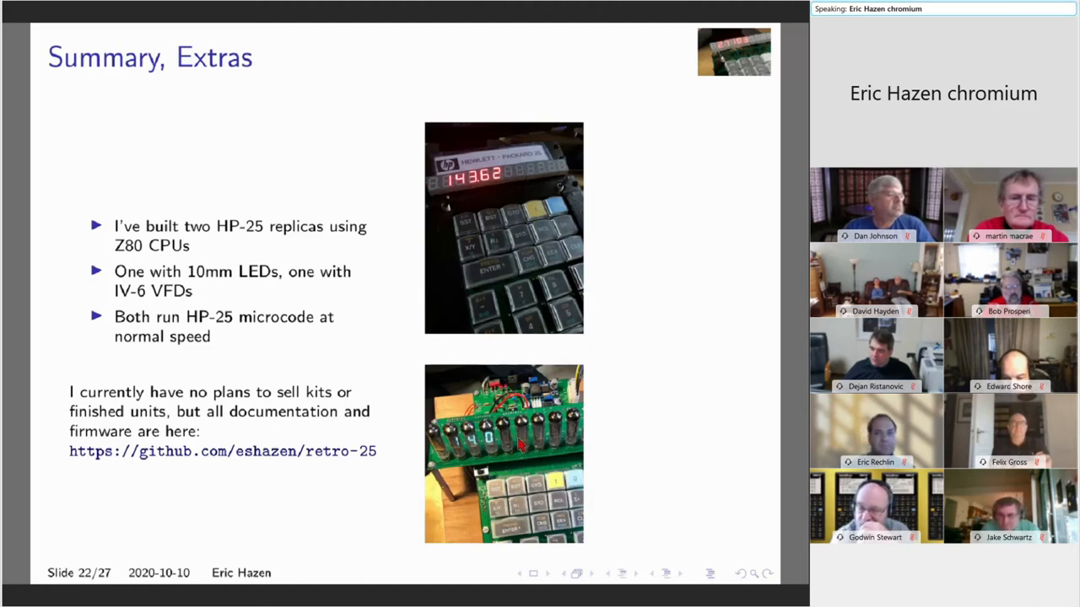
mouse_move(667, 300)
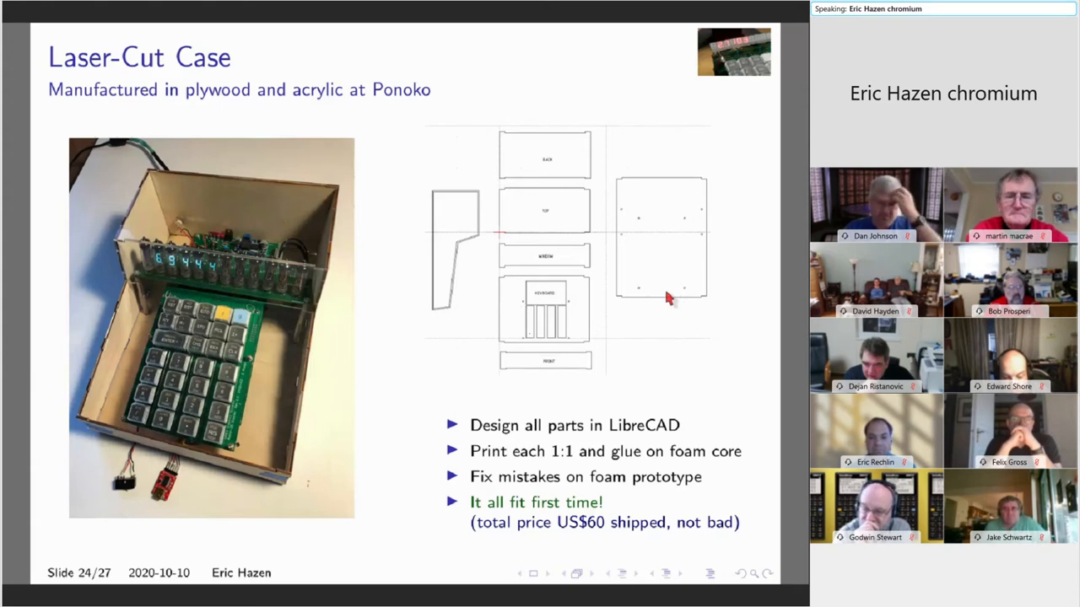
mouse_move(226, 164)
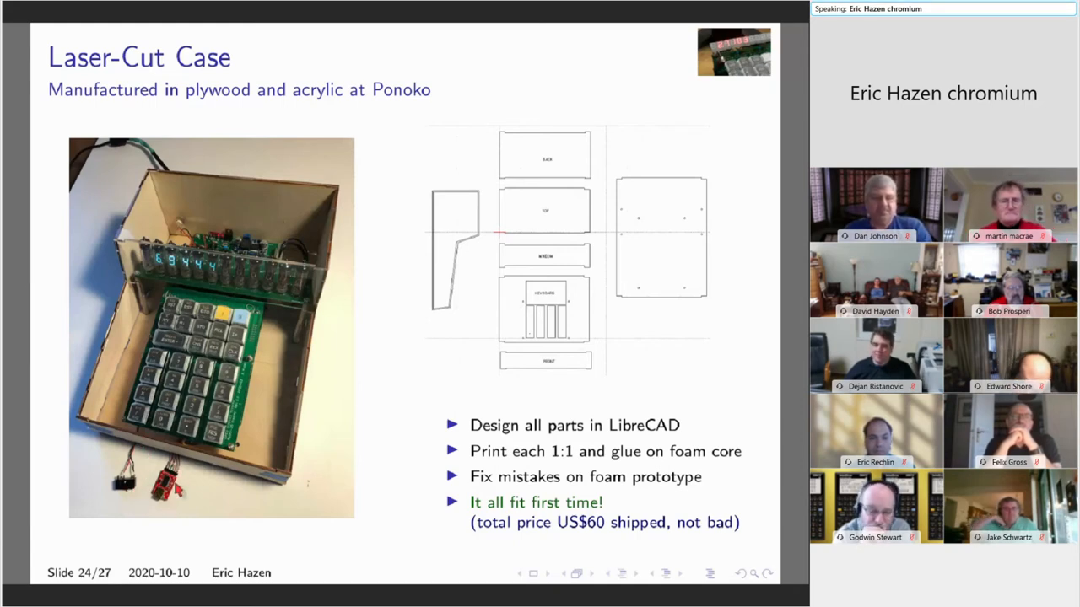
mouse_move(404, 389)
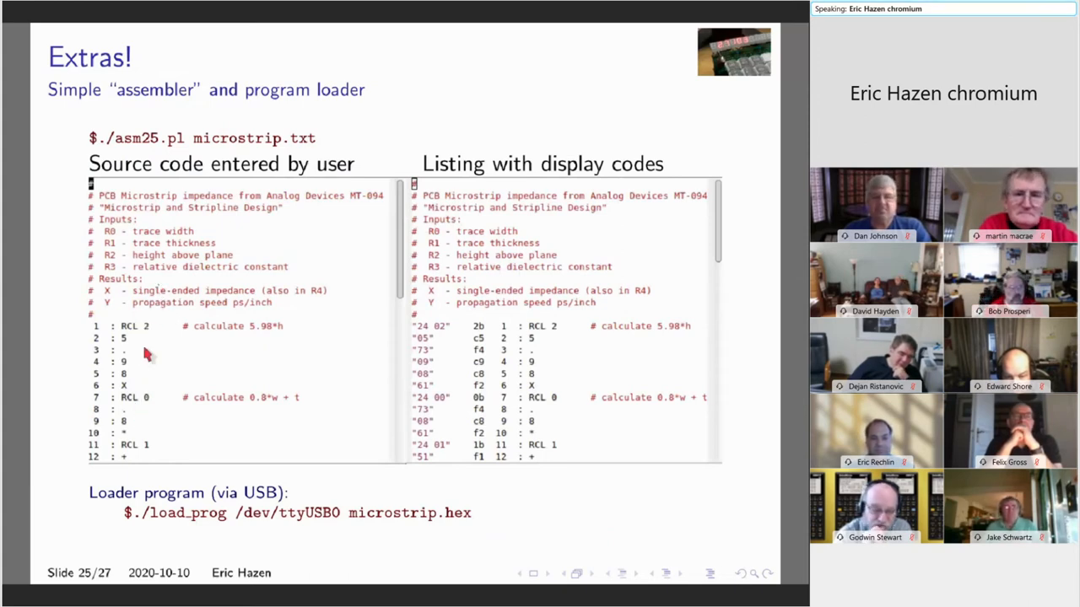
mouse_move(148, 403)
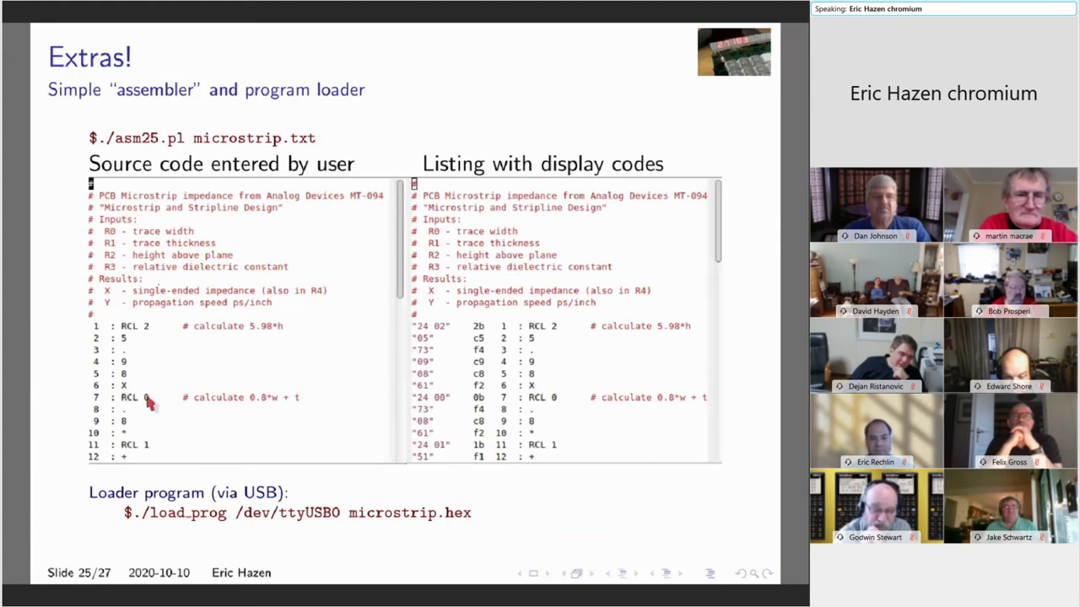
mouse_move(144, 383)
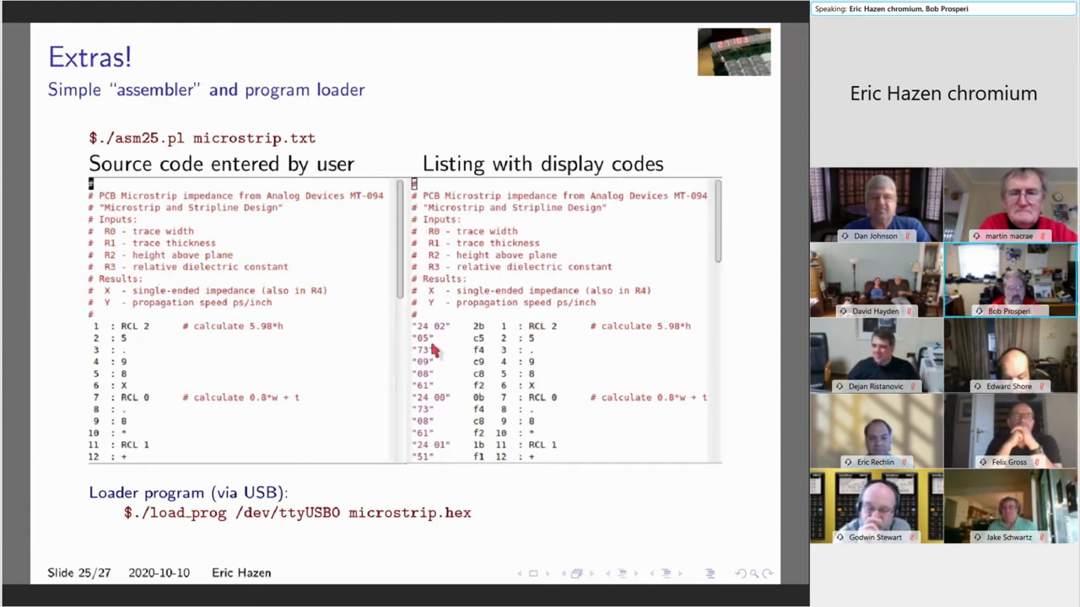
mouse_move(434, 442)
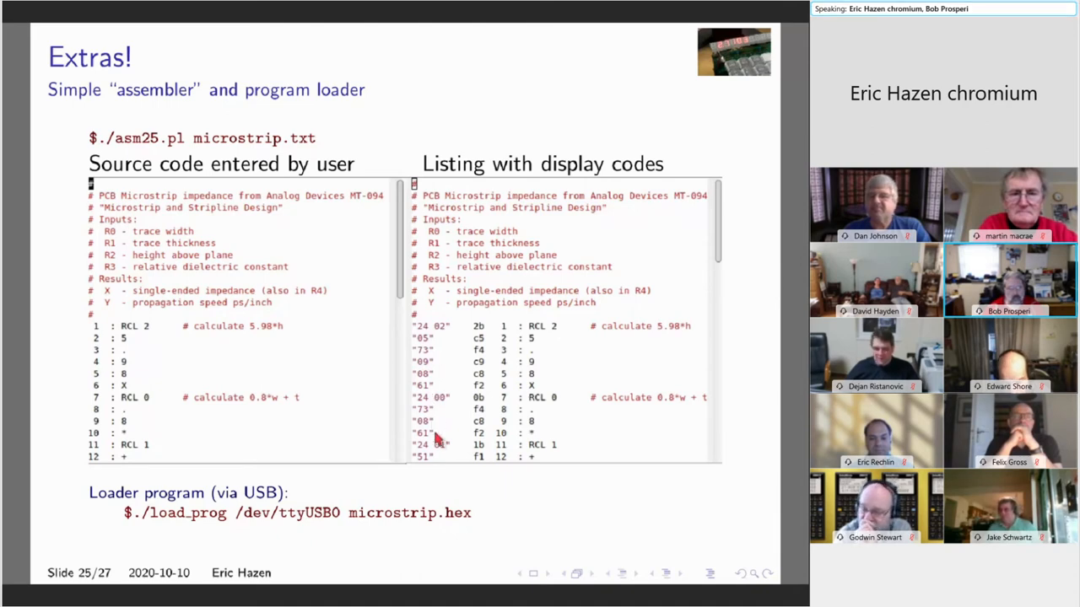
mouse_move(446, 421)
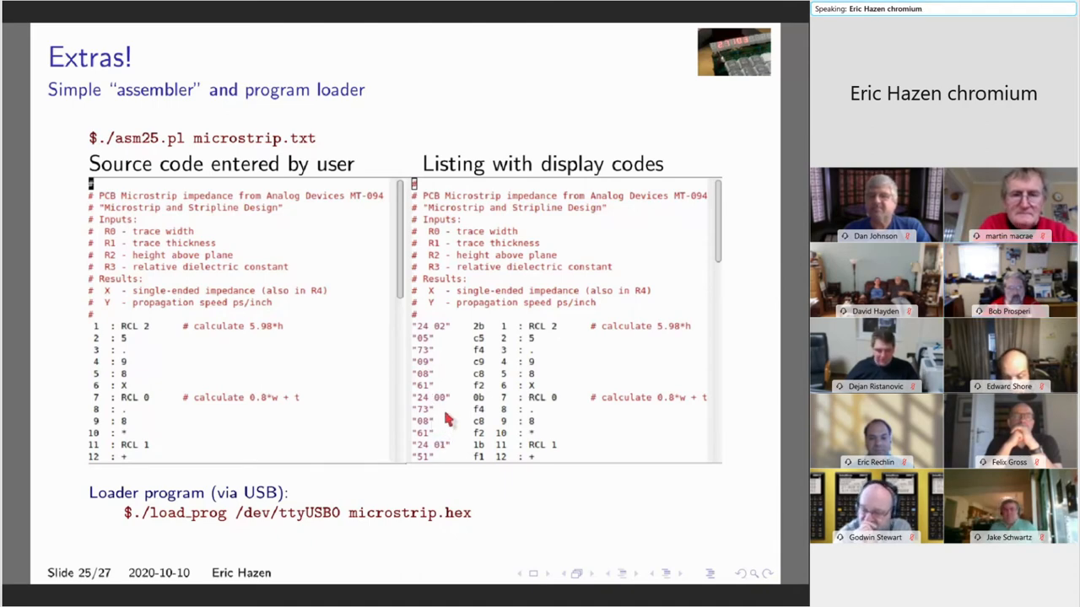
mouse_move(536, 370)
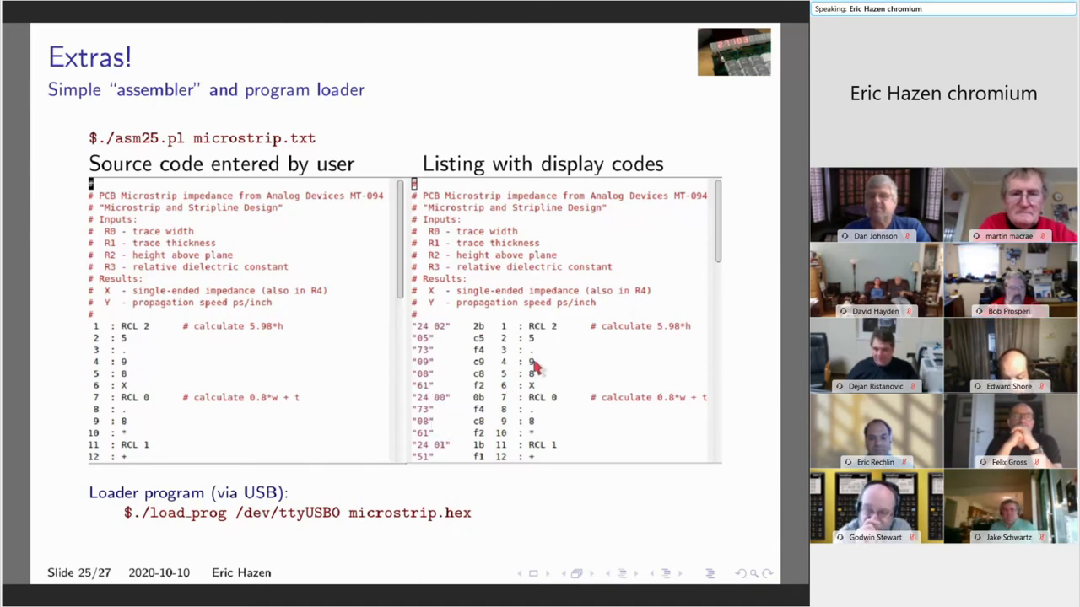
mouse_move(139, 523)
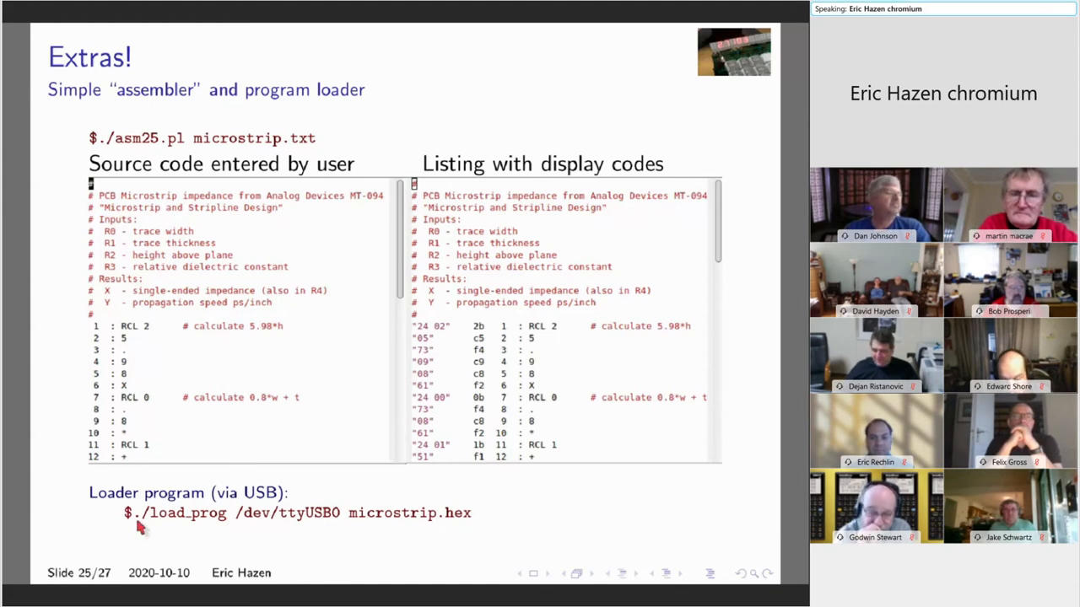
mouse_move(184, 544)
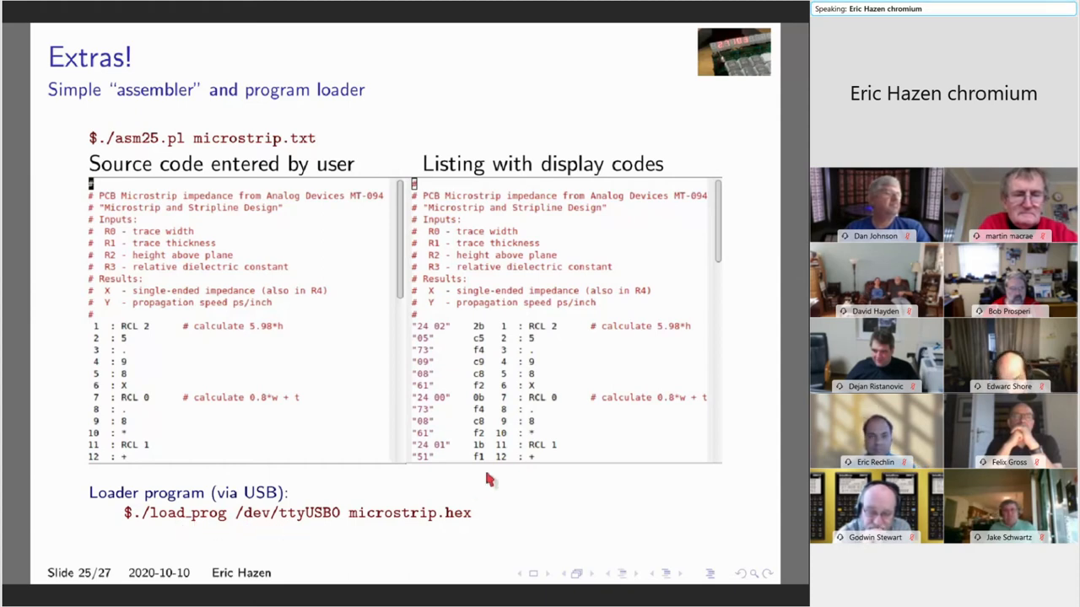
mouse_move(755, 419)
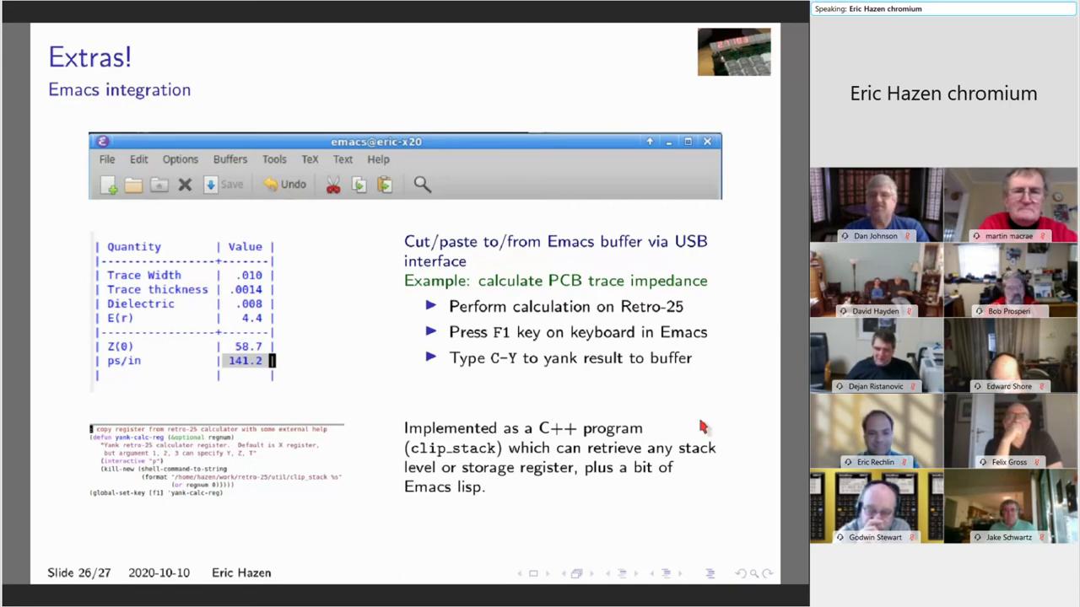
mouse_move(536, 480)
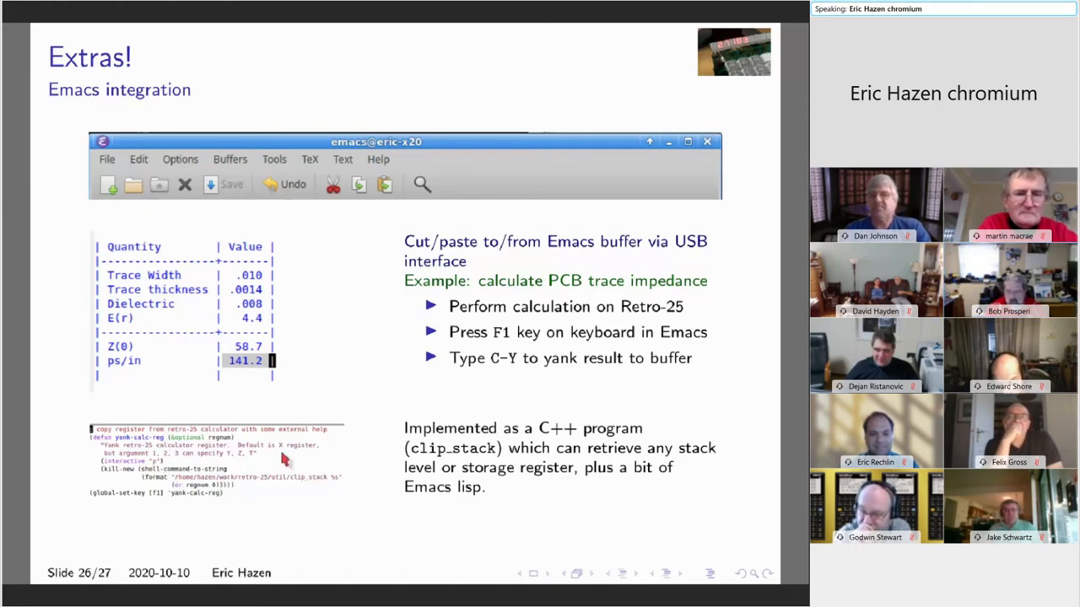
mouse_move(285, 468)
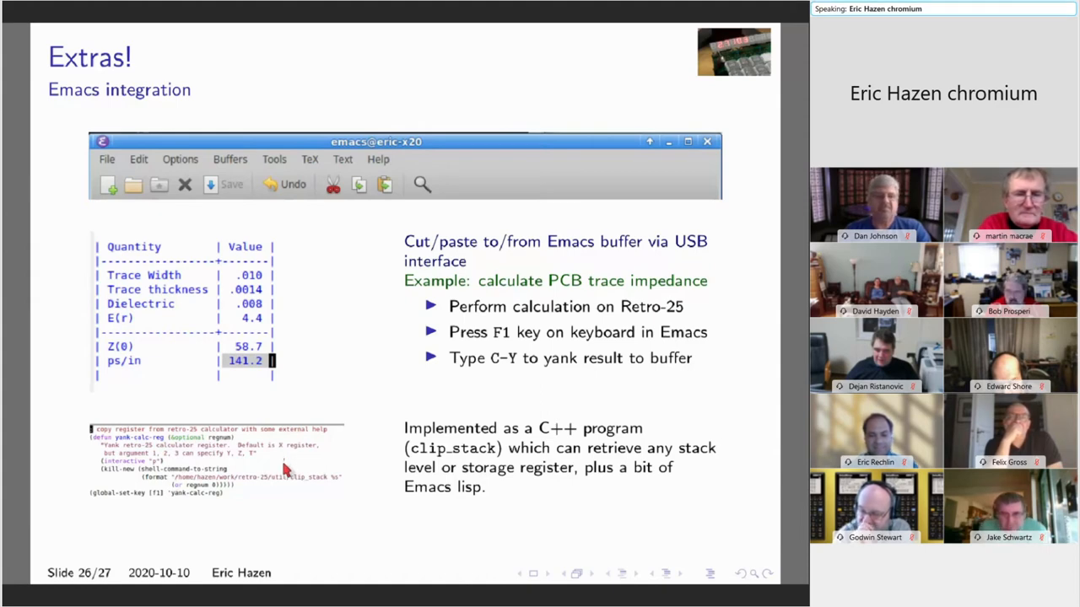